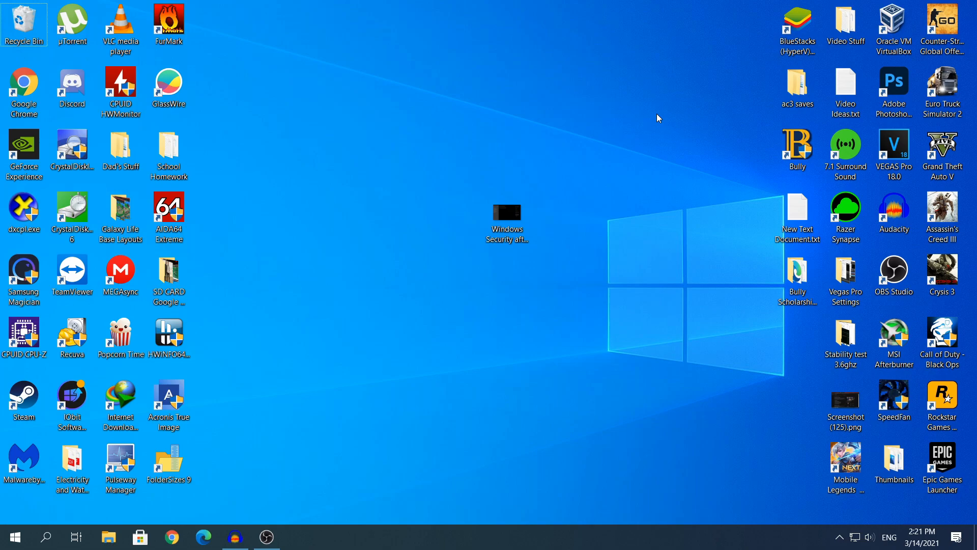
mouse_move(174, 385)
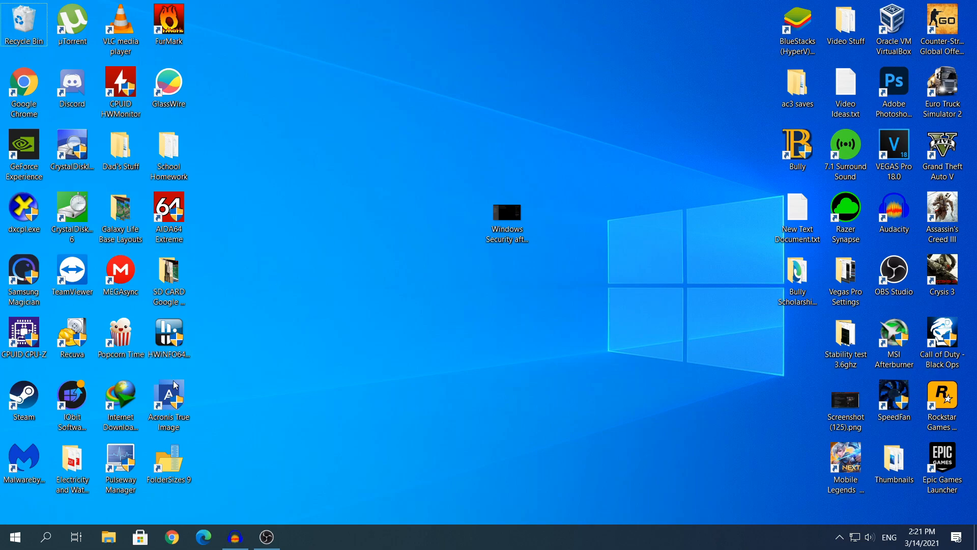
mouse_move(46, 537)
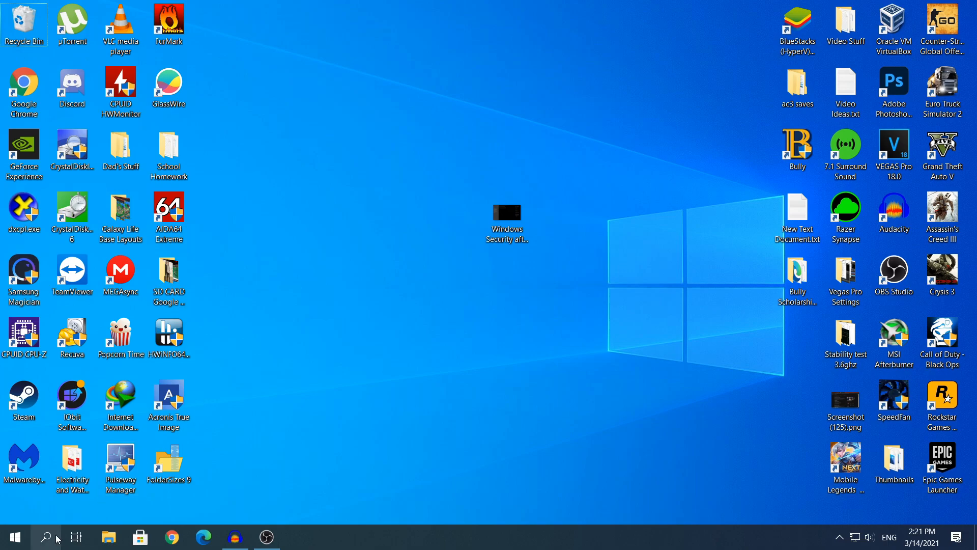
- Launch Windows Security from taskbar search and go to Virus & threat protection
left_click(47, 536)
type("window")
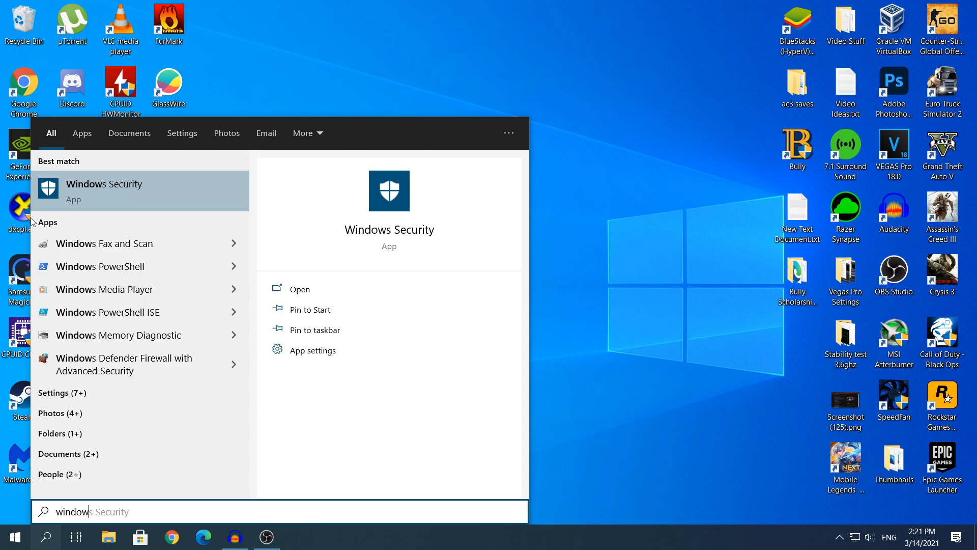
left_click(299, 289)
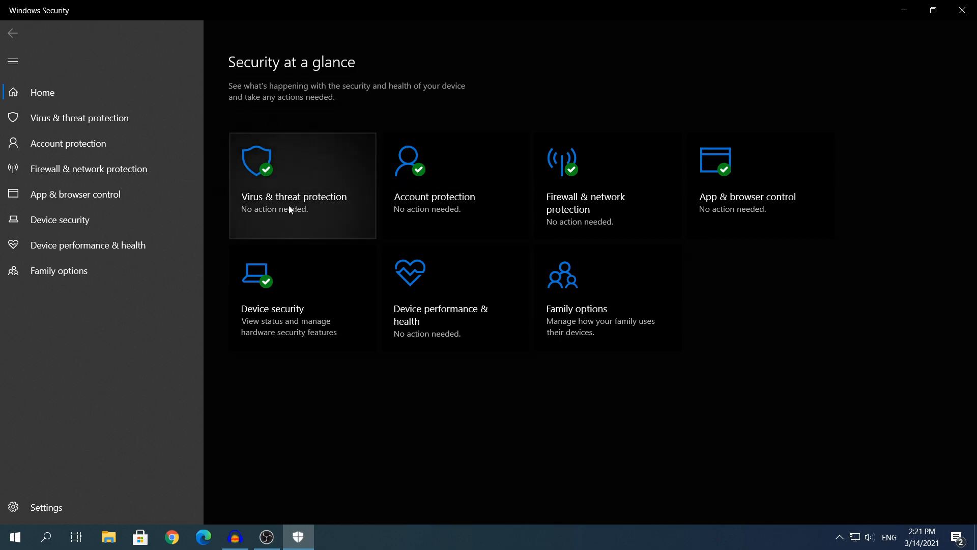
left_click(293, 196)
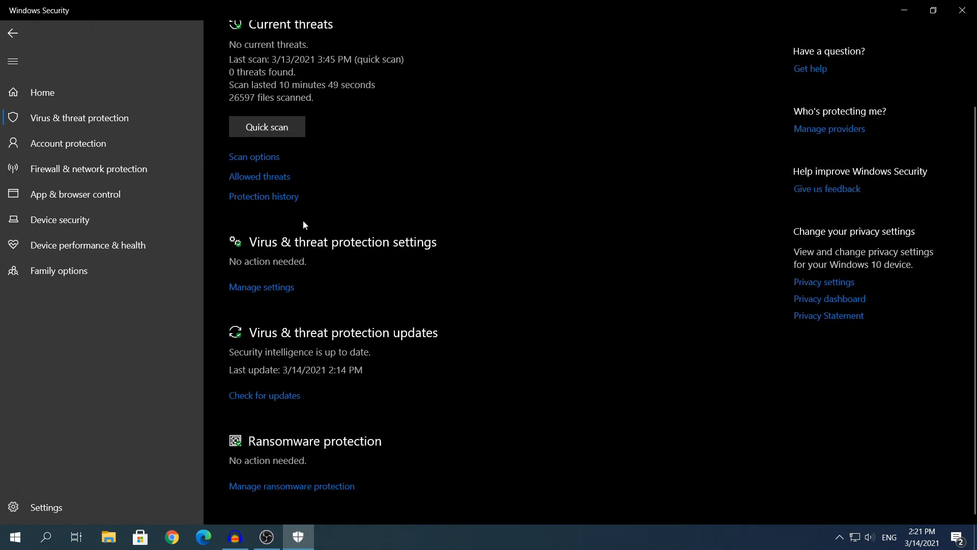
mouse_move(239, 250)
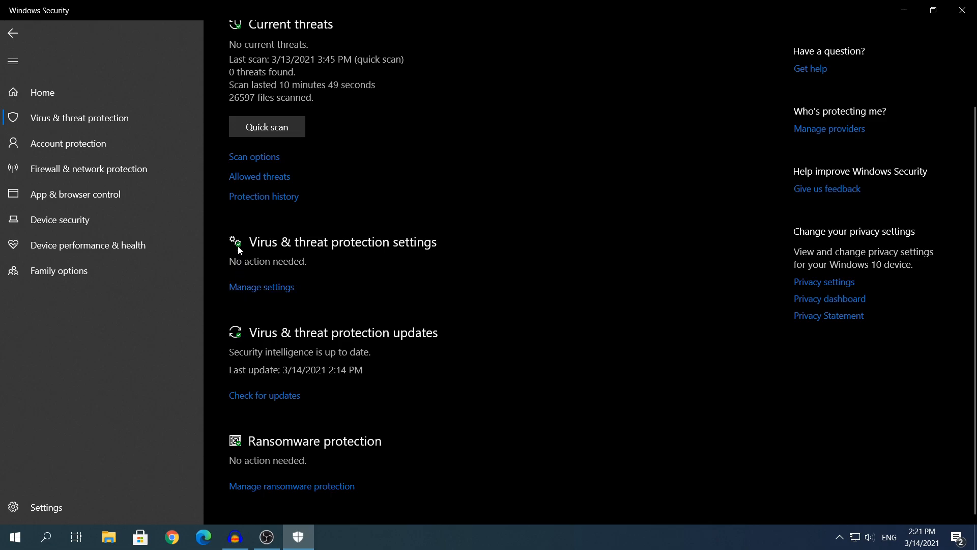
mouse_move(270, 291)
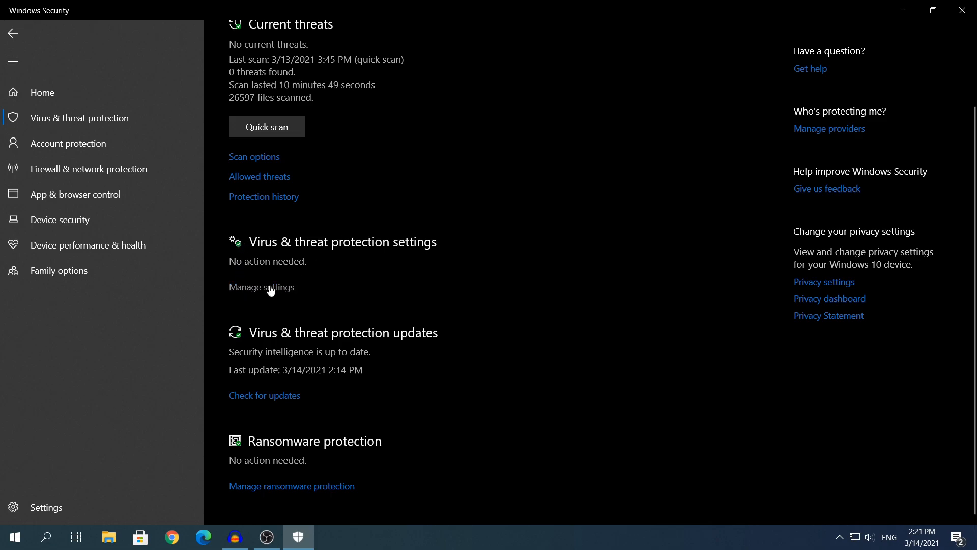
- In Manage settings, switch real-time, cloud-delivered, sample submission and tamper protection to Off
left_click(261, 286)
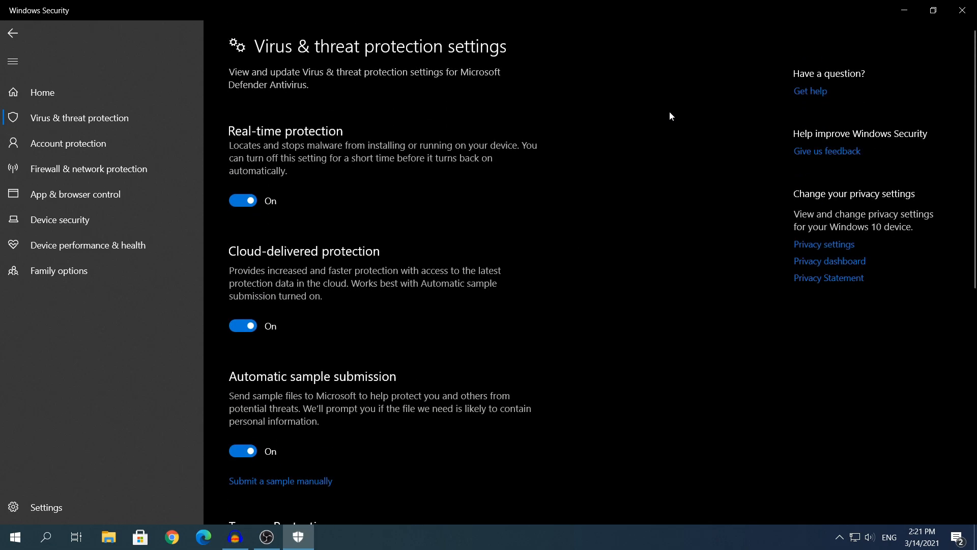
scroll("down", 3)
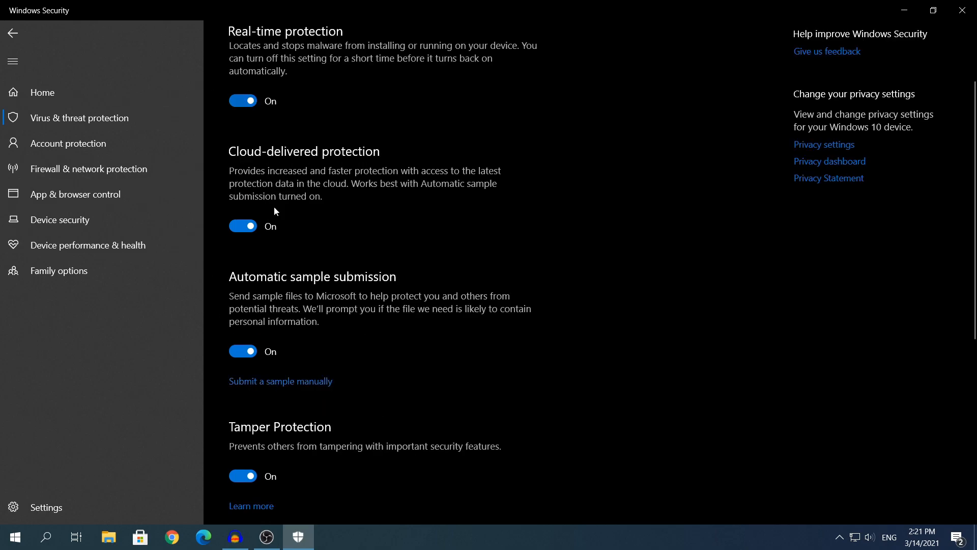
mouse_move(243, 101)
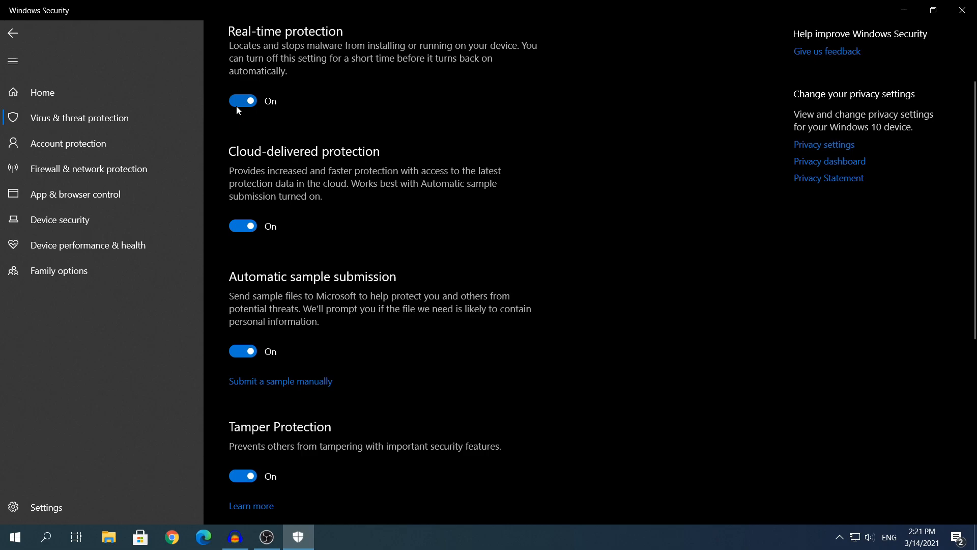
left_click(243, 100)
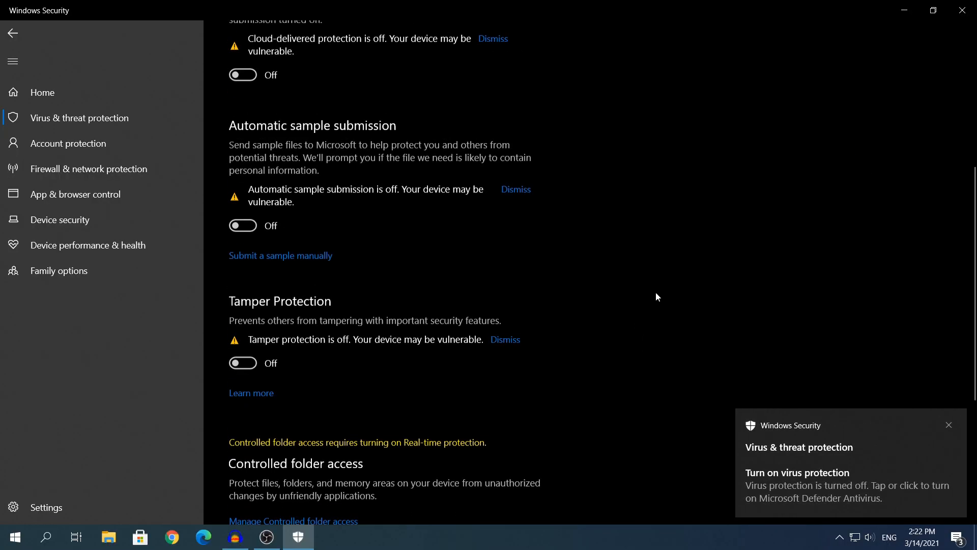
scroll("up", 3)
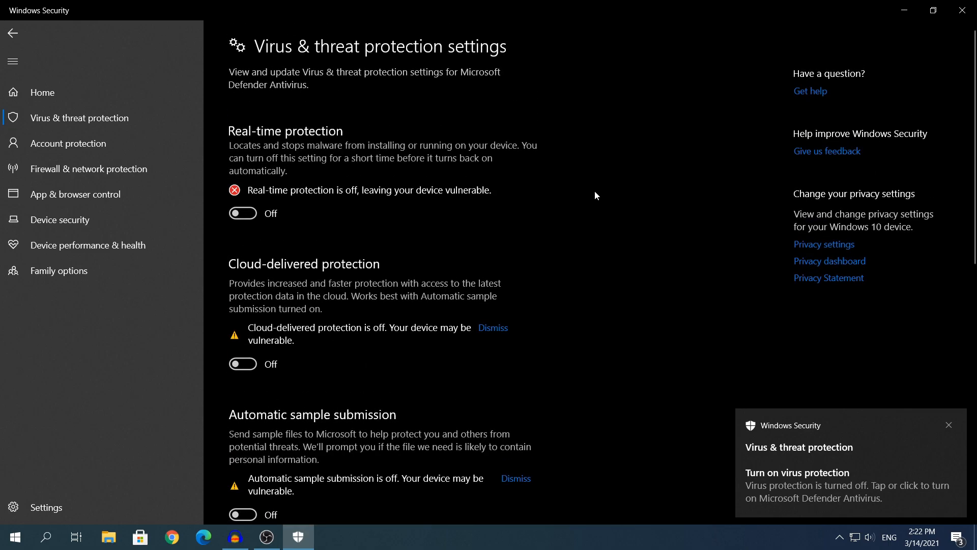
scroll("down", 3)
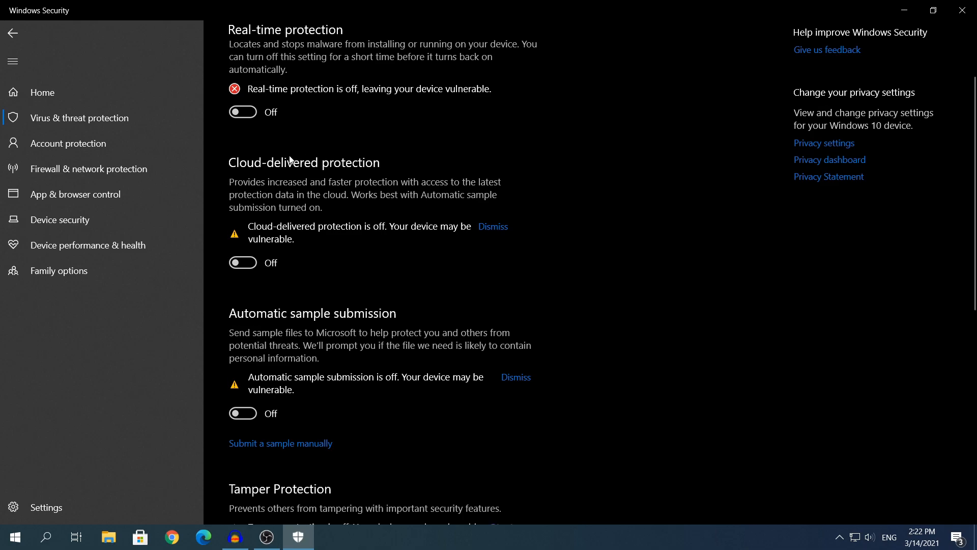
mouse_move(696, 77)
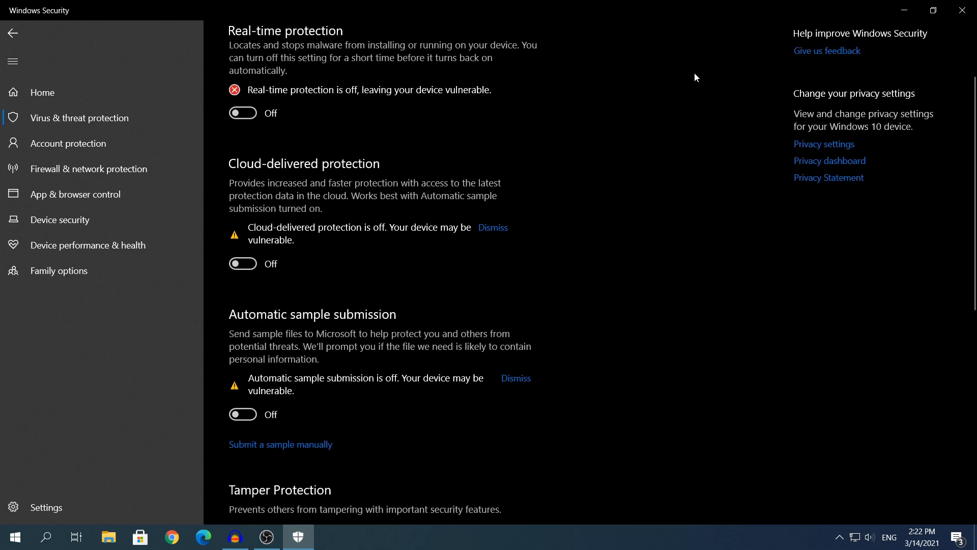
mouse_move(679, 60)
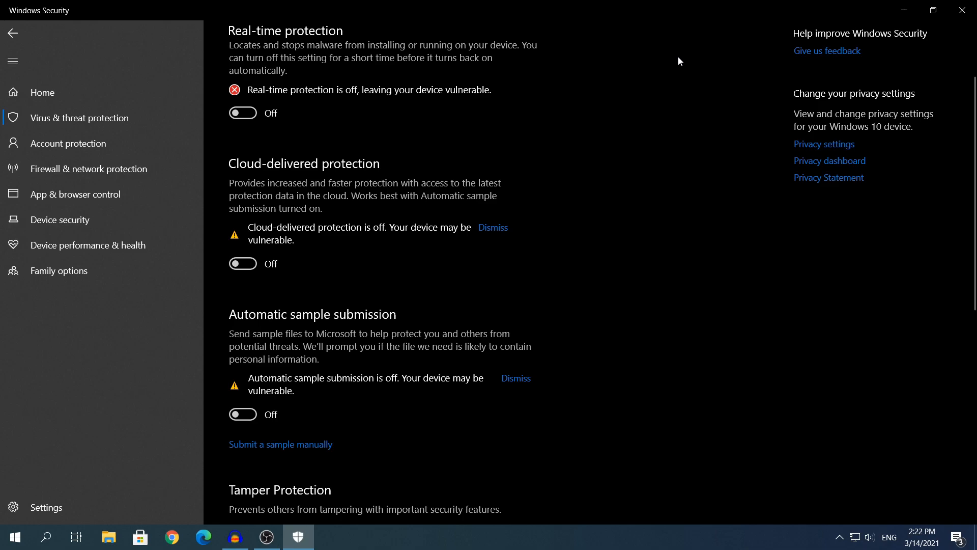
scroll("up", 3)
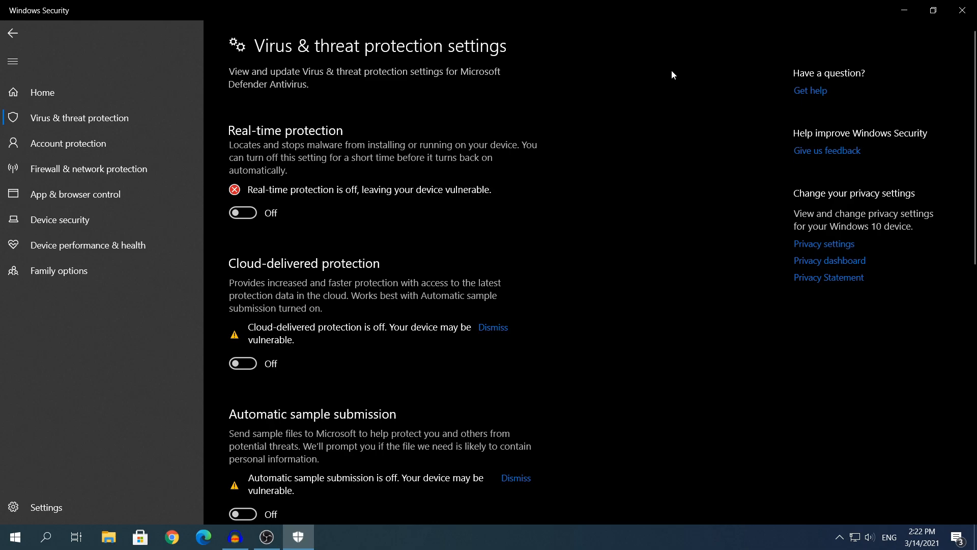
mouse_move(689, 108)
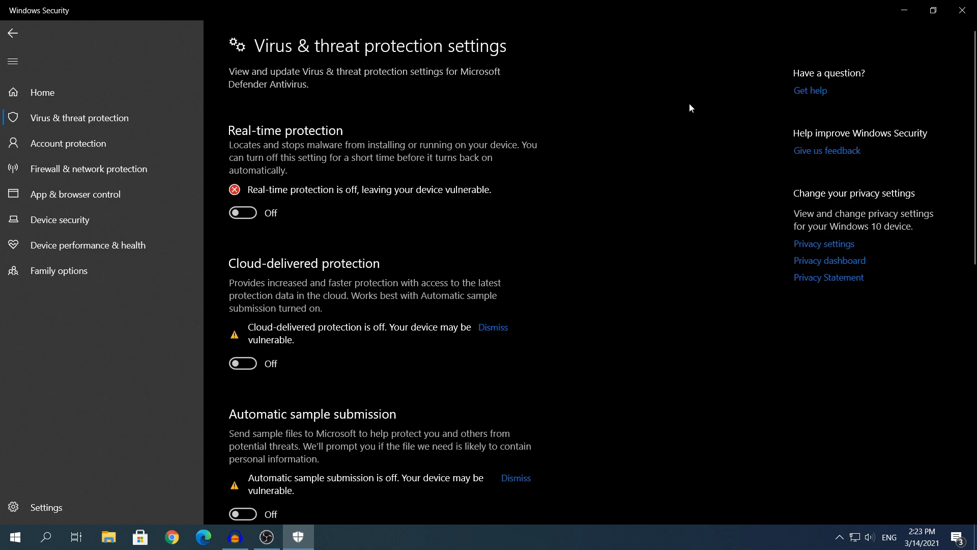
- Scroll through the settings to confirm every protection toggle remains Off
scroll("down", 3)
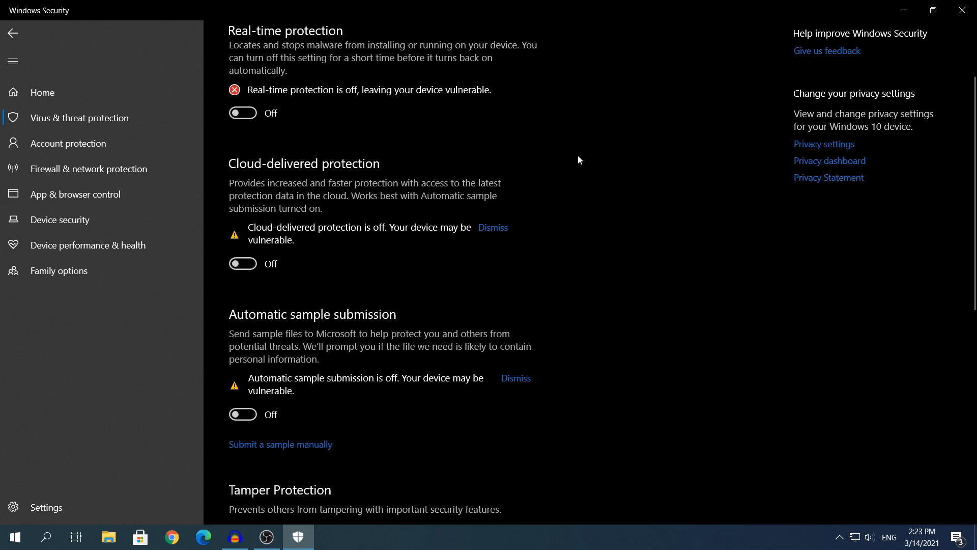
scroll("up", 3)
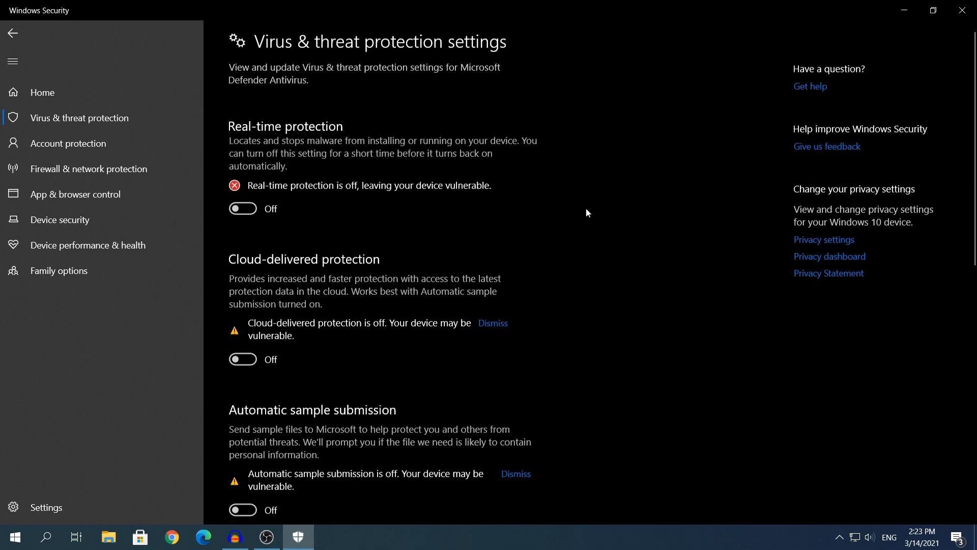
scroll("down", 3)
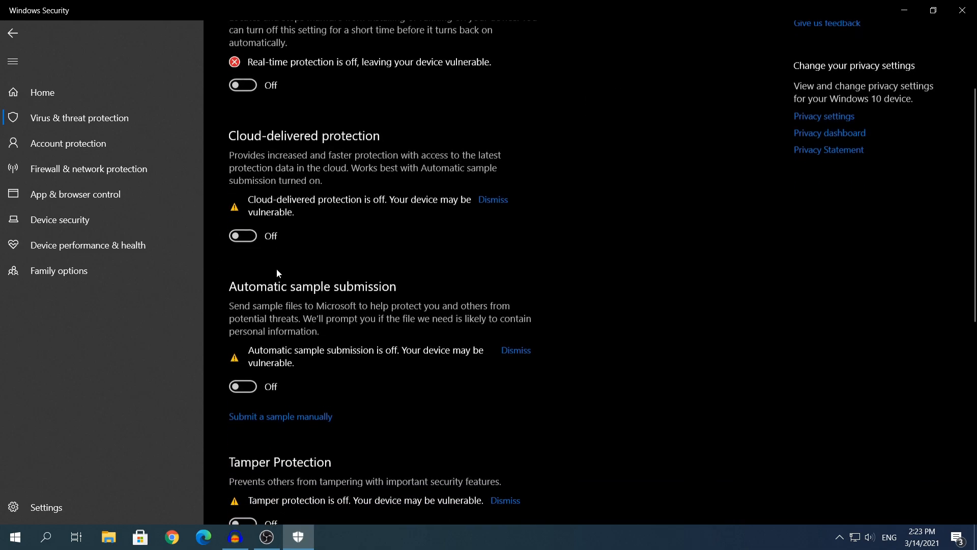
scroll("up", 3)
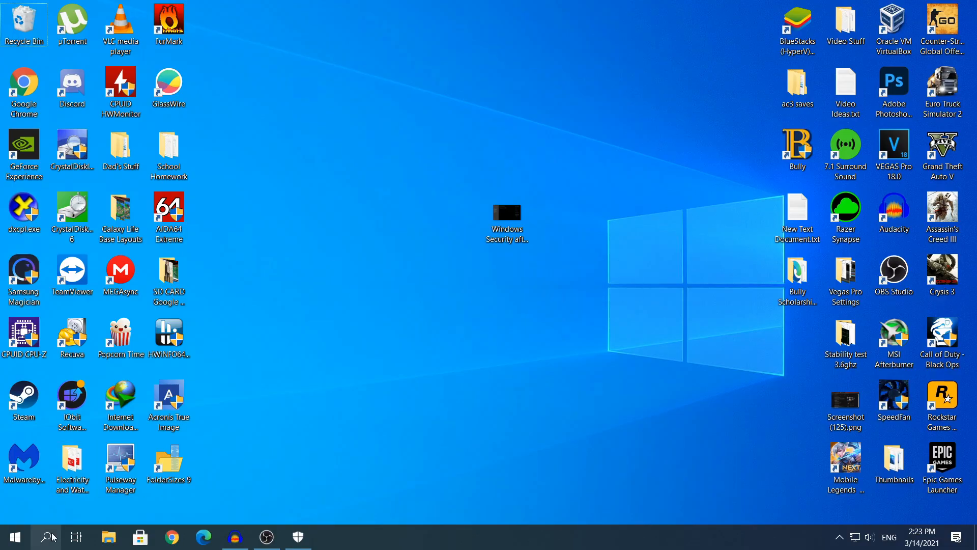
- Launch Local Group Policy Editor, widen the tree and select Computer Configuration > Administrative Templates
type("group")
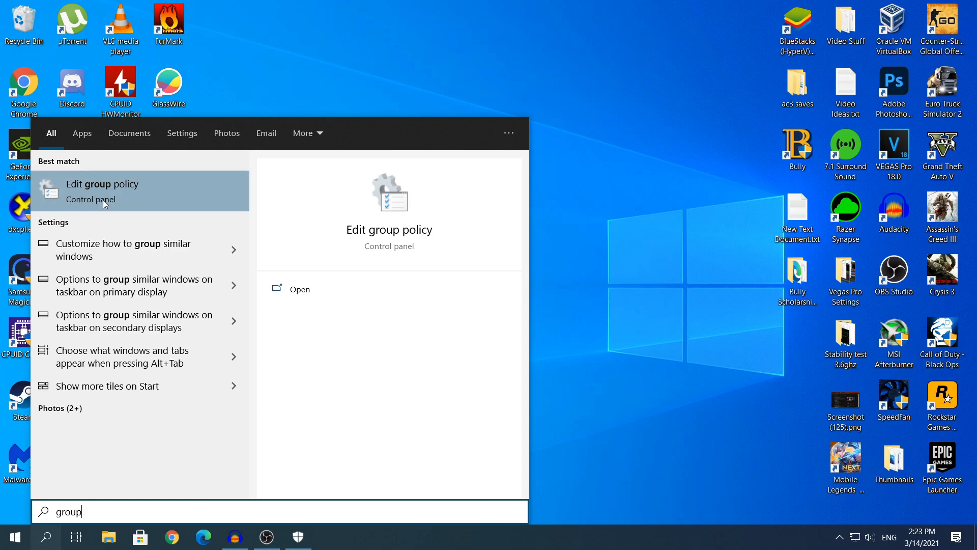
mouse_move(100, 199)
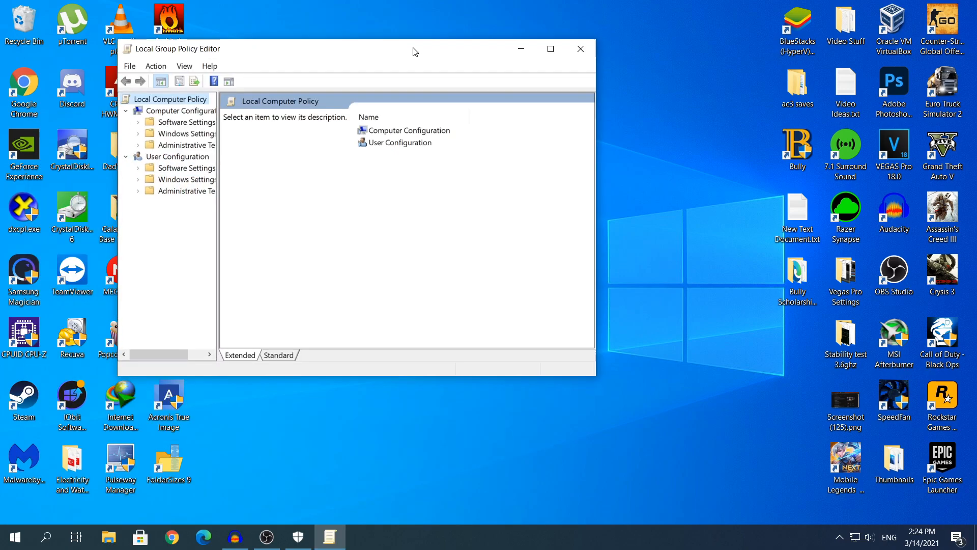
left_click(549, 48)
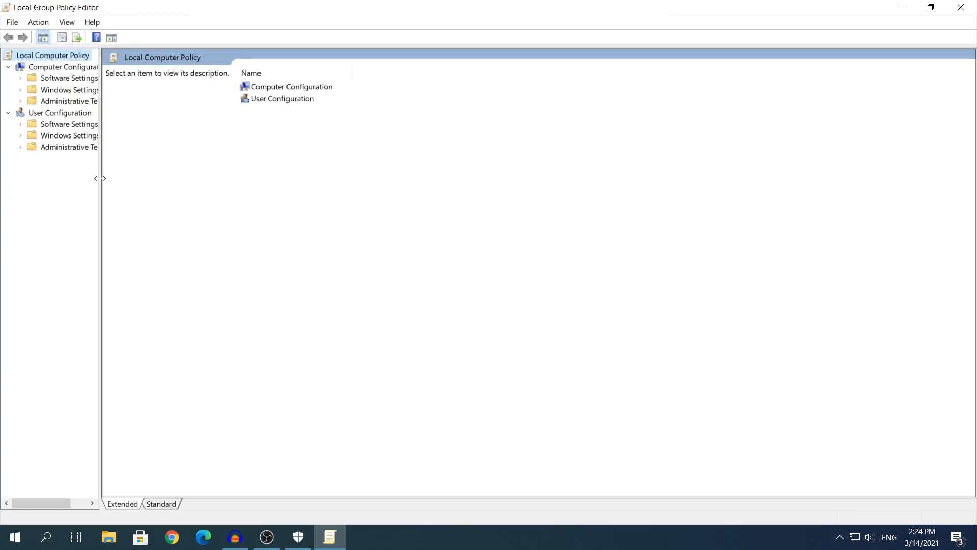
left_click_drag(100, 178, 180, 178)
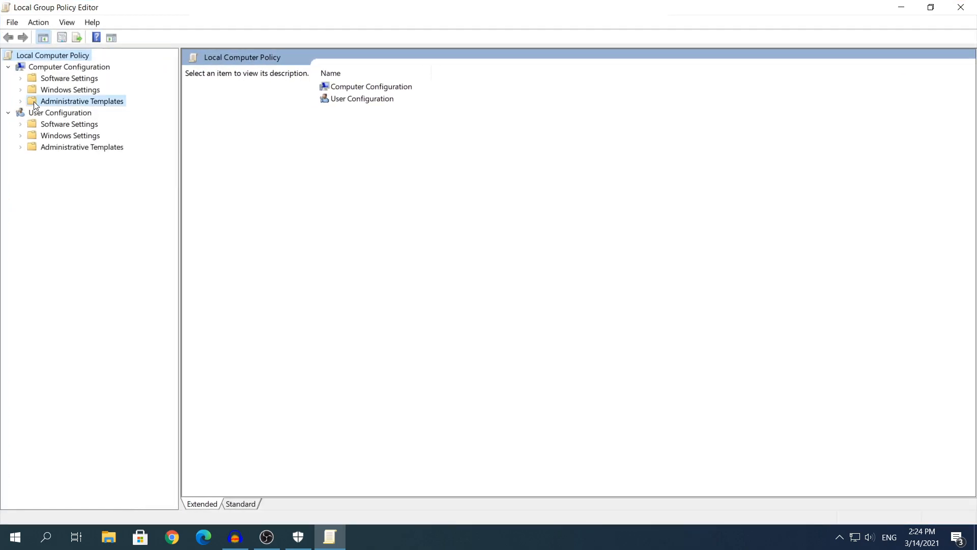
left_click(83, 101)
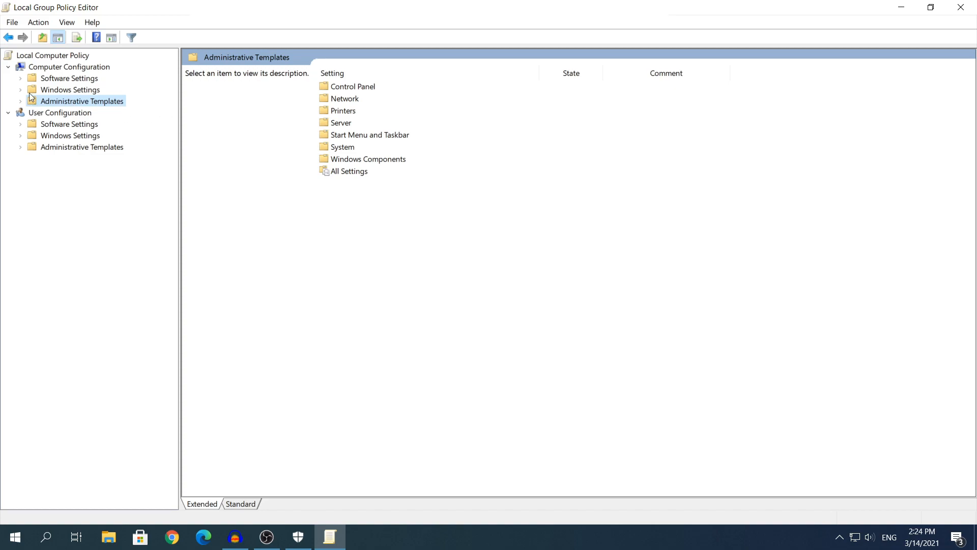
- Under Windows Components, select Microsoft Defender Antivirus and highlight 'Turn off Microsoft Defender Antivirus'
left_click(20, 101)
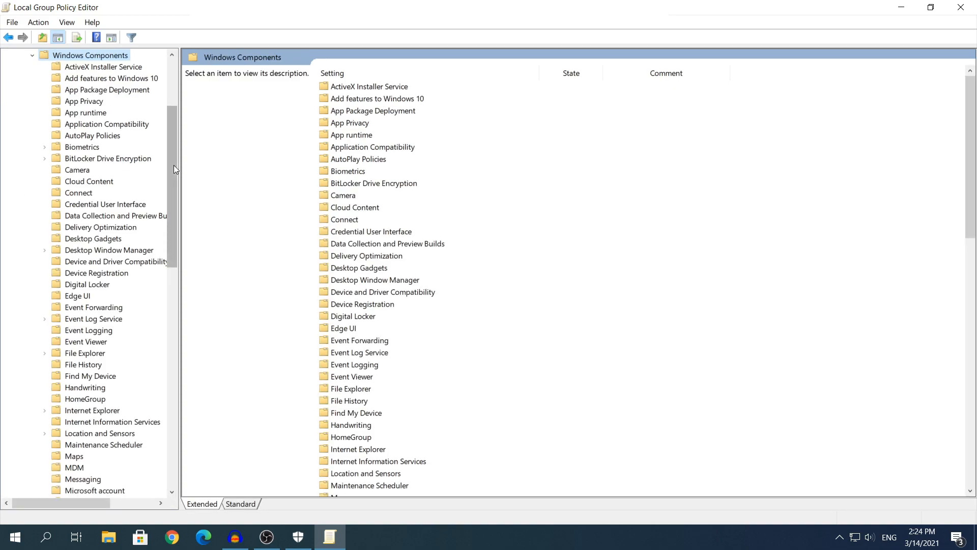
scroll("down", 3)
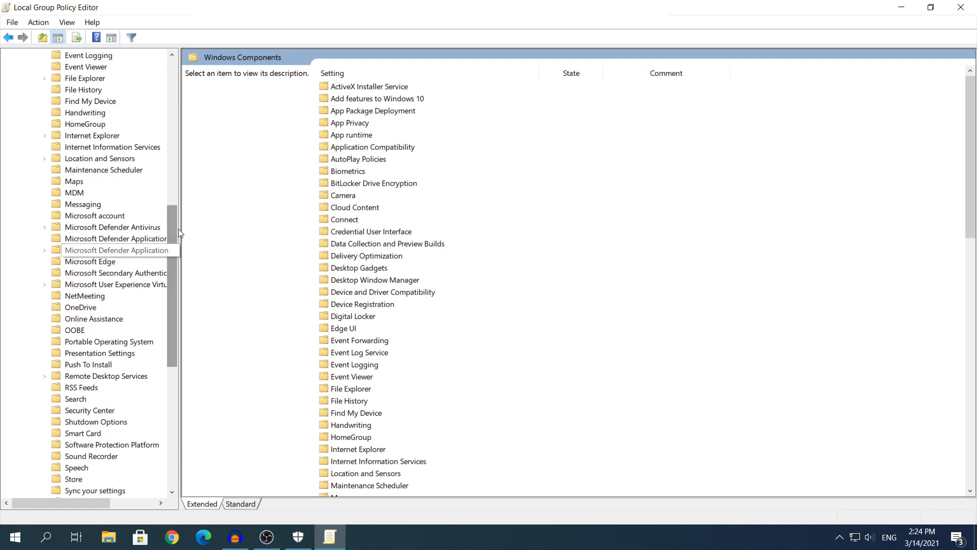
left_click(113, 225)
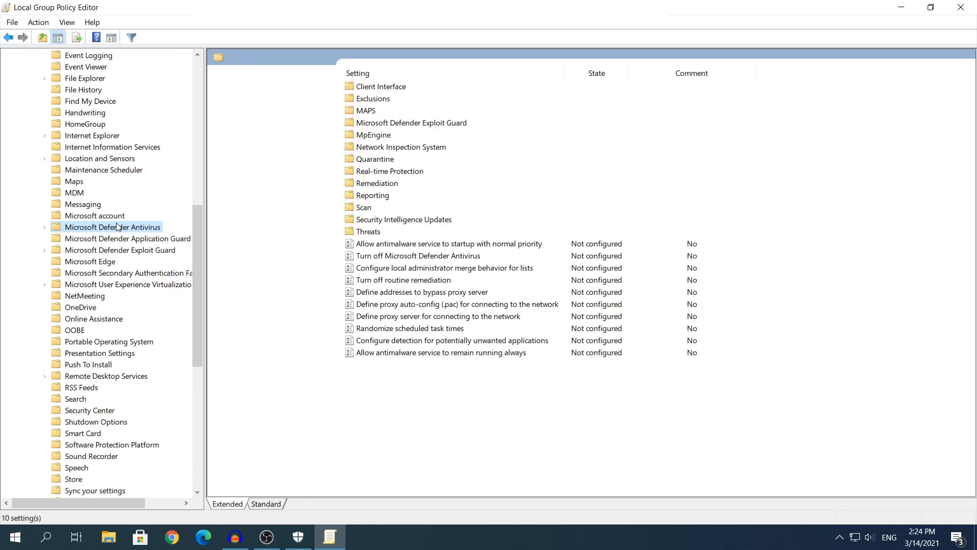
left_click(112, 226)
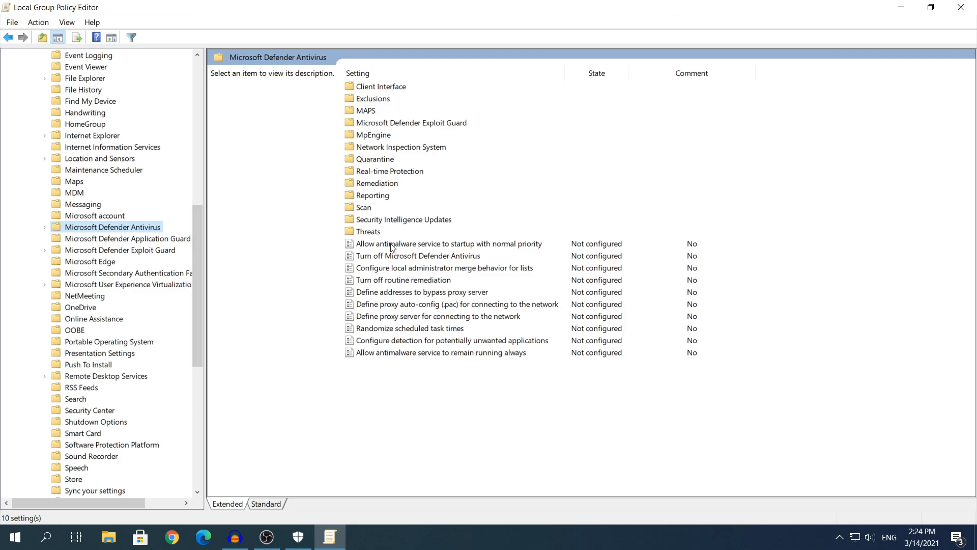
left_click(418, 255)
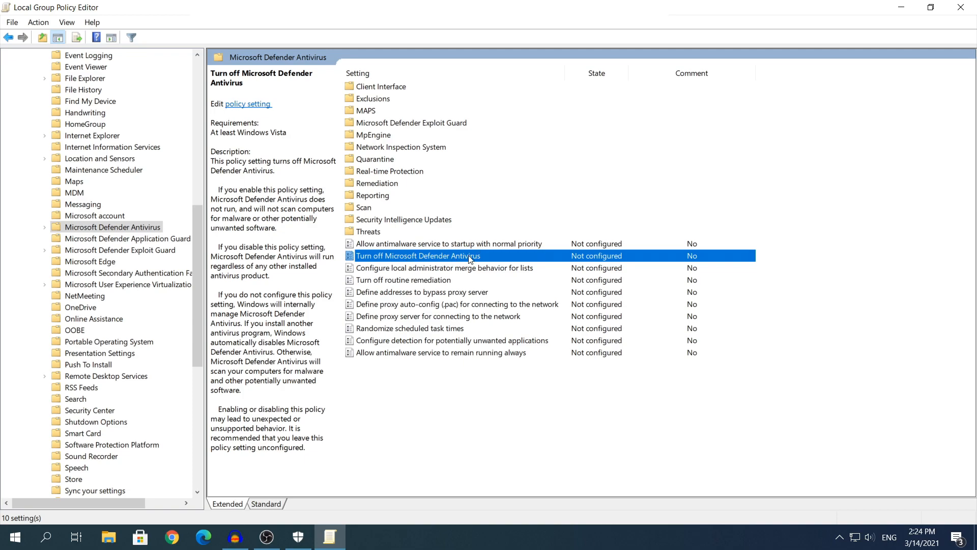
- Set 'Turn off Microsoft Defender Antivirus' to Enabled and confirm with OK
double_click(418, 255)
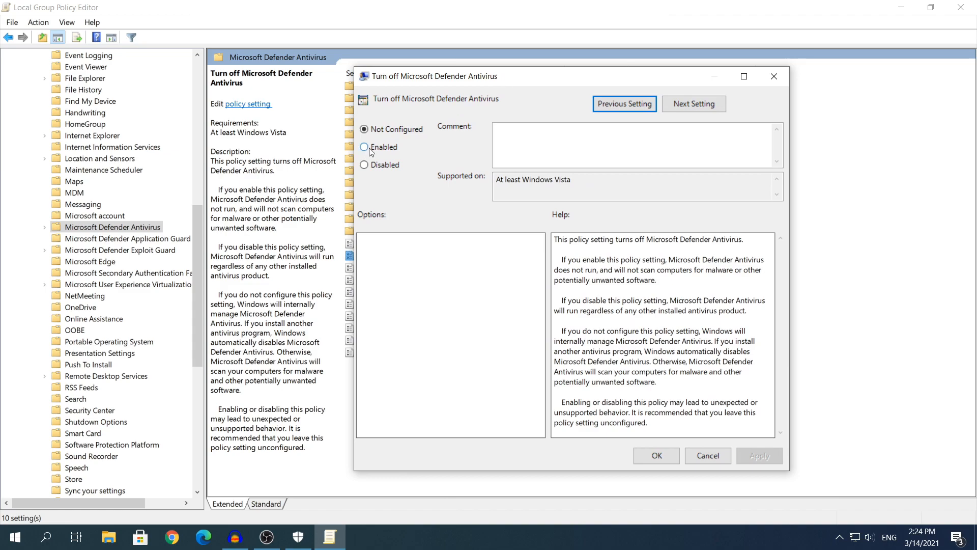
left_click(364, 146)
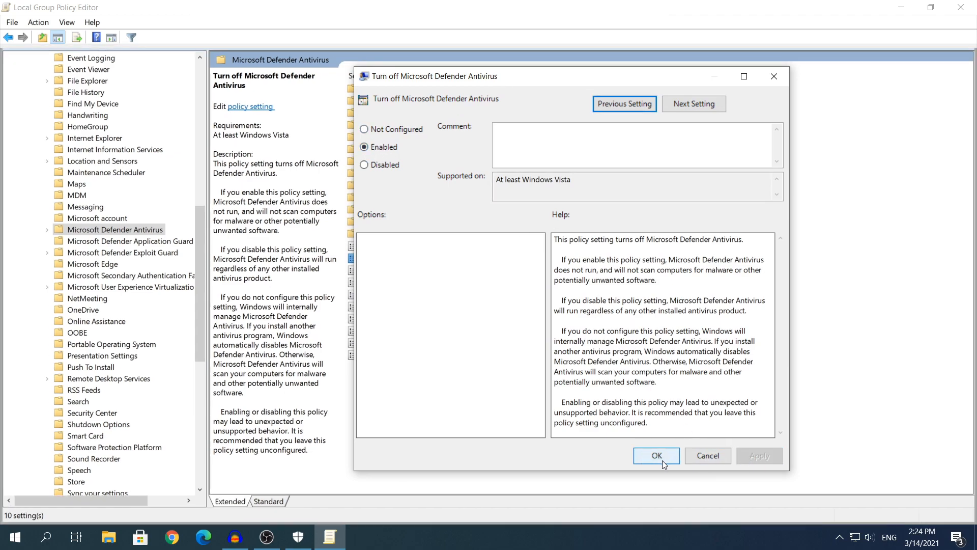
left_click(655, 456)
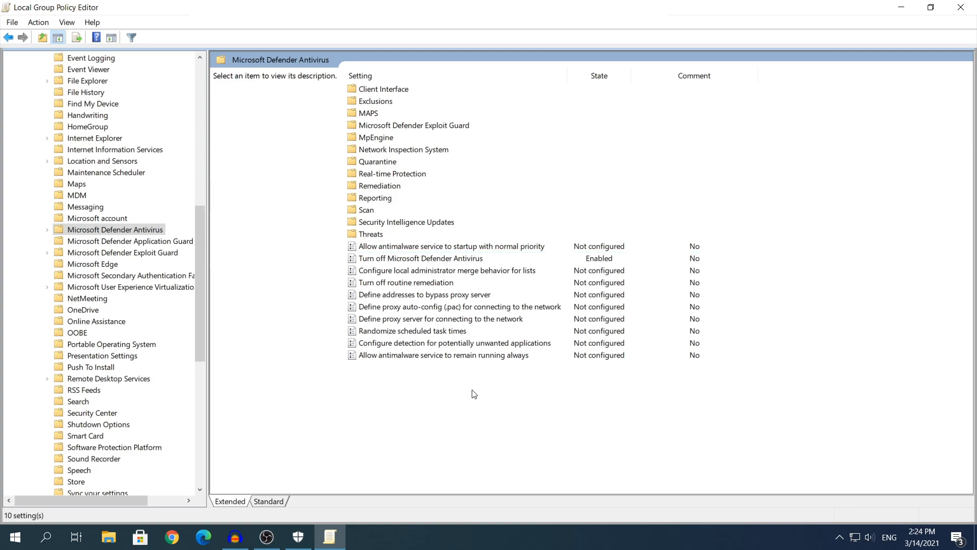
mouse_move(375, 327)
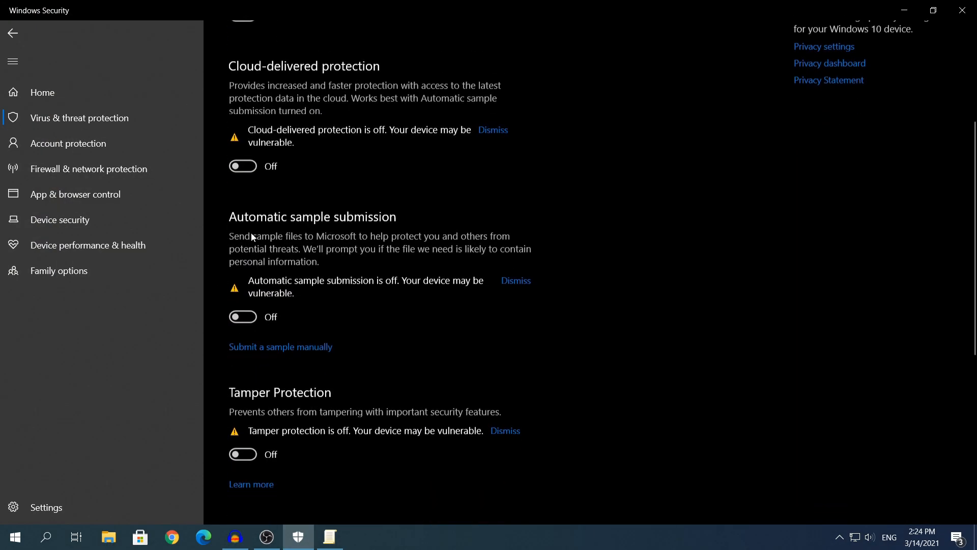
- Recheck that the protection toggles are still Off, then return to the Group Policy Editor from the taskbar
scroll("up", 3)
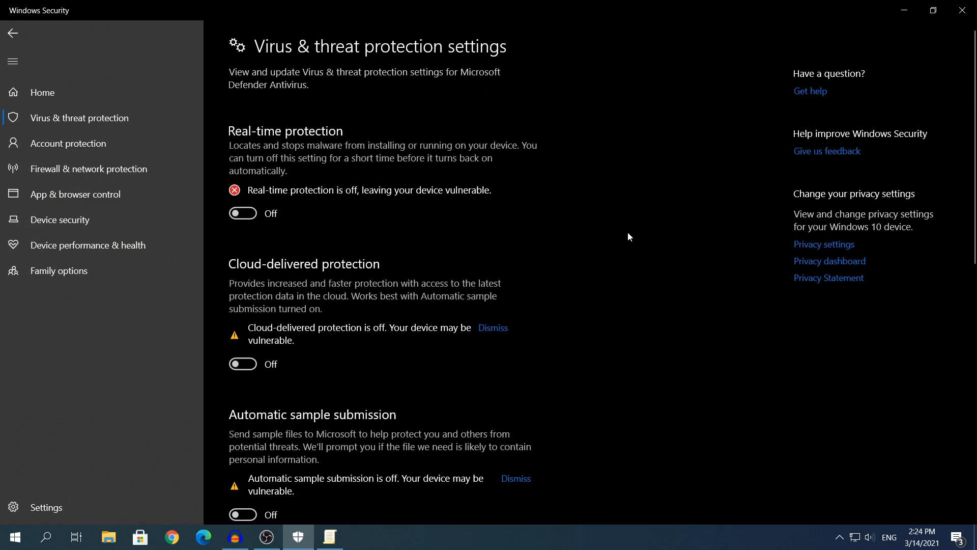
mouse_move(738, 129)
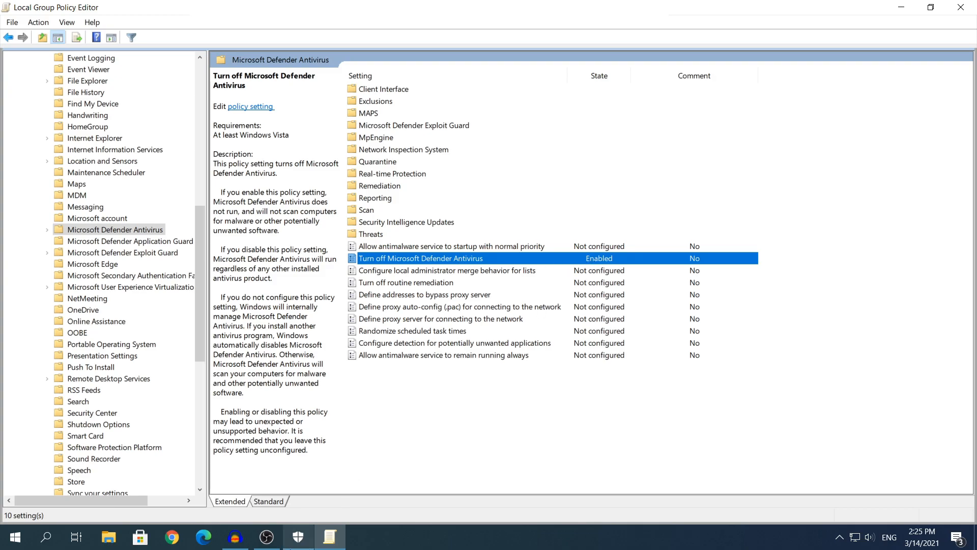
left_click(298, 536)
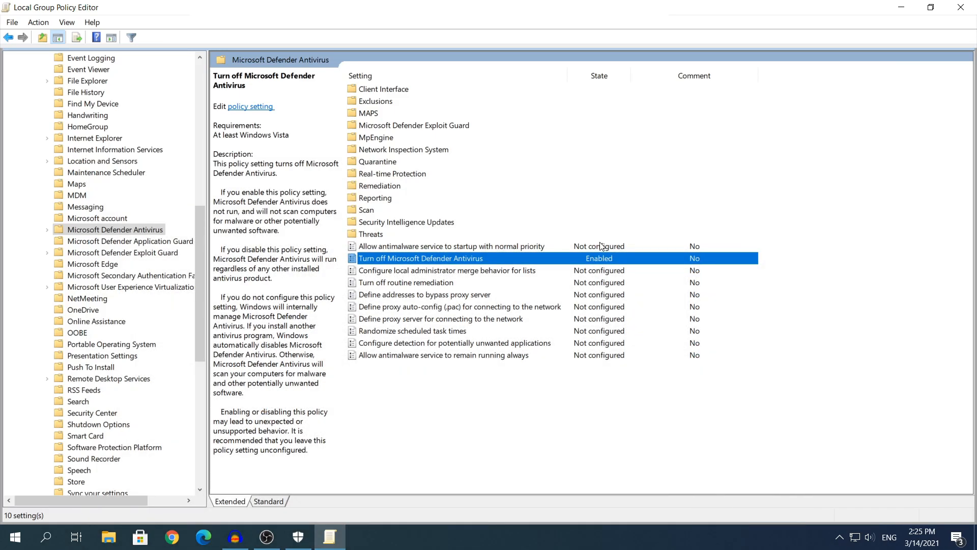
mouse_move(874, 39)
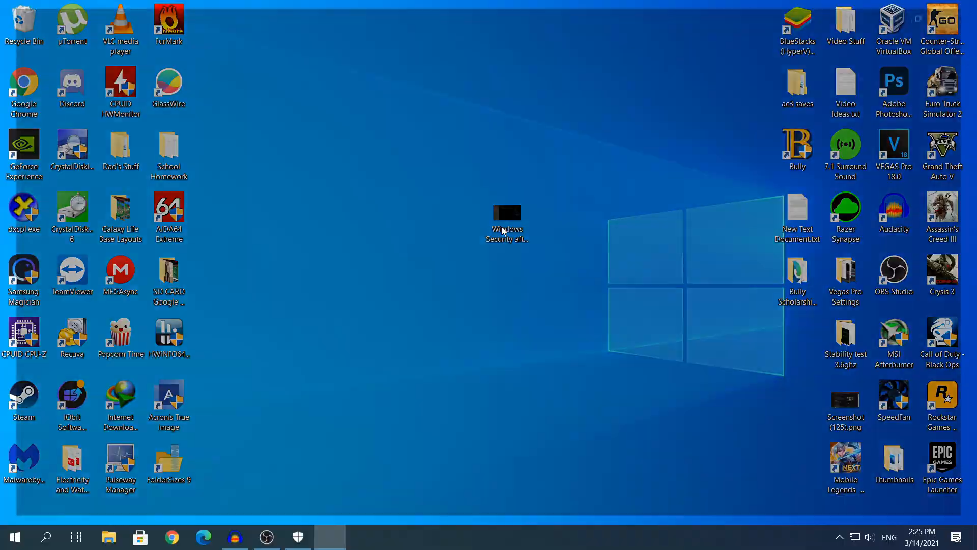
- Show the desktop screenshot 'Windows Security after the Group Police setting.jpg' in Photos
double_click(506, 212)
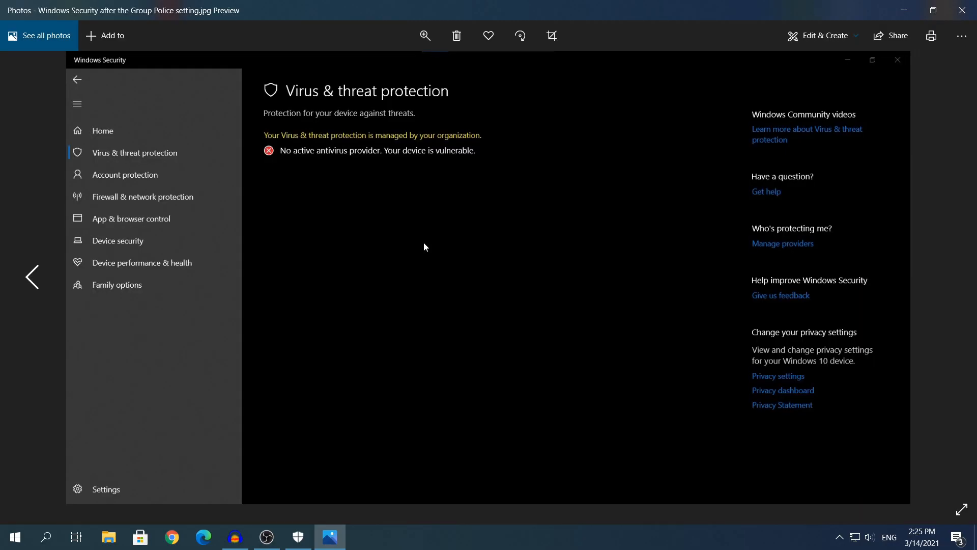
mouse_move(402, 180)
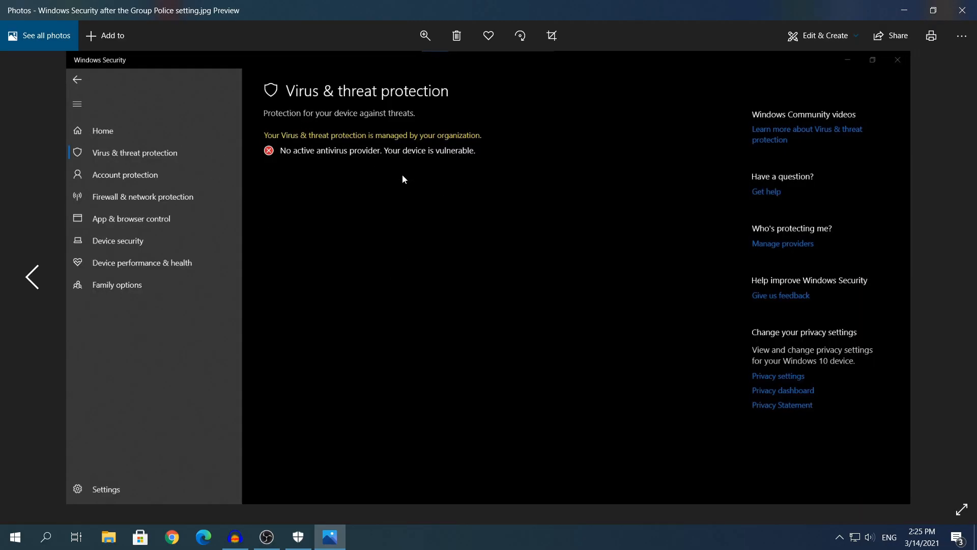
mouse_move(305, 189)
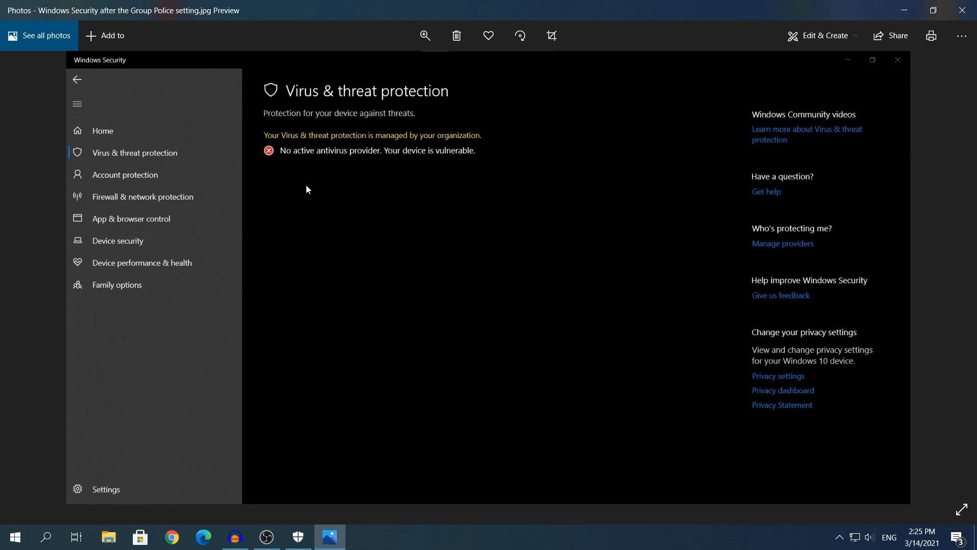
mouse_move(615, 209)
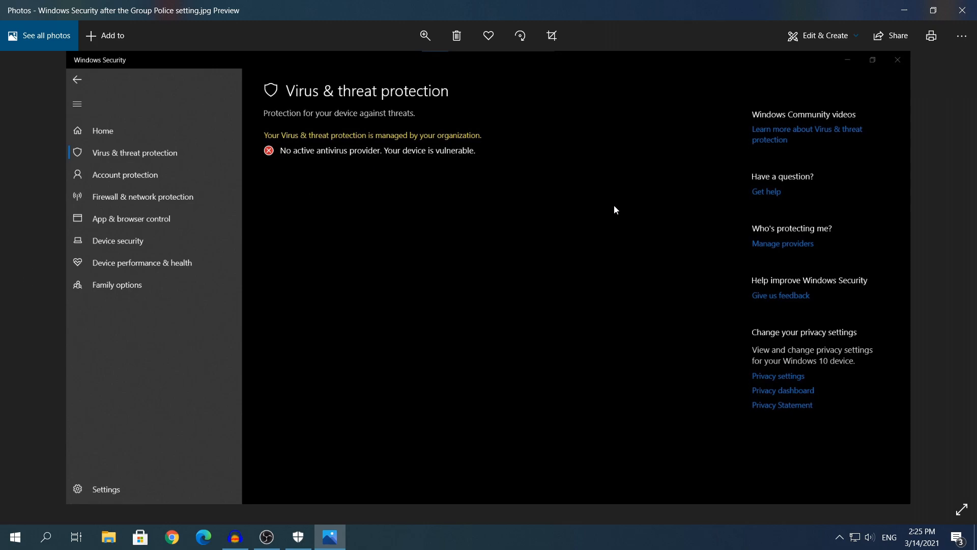
mouse_move(427, 237)
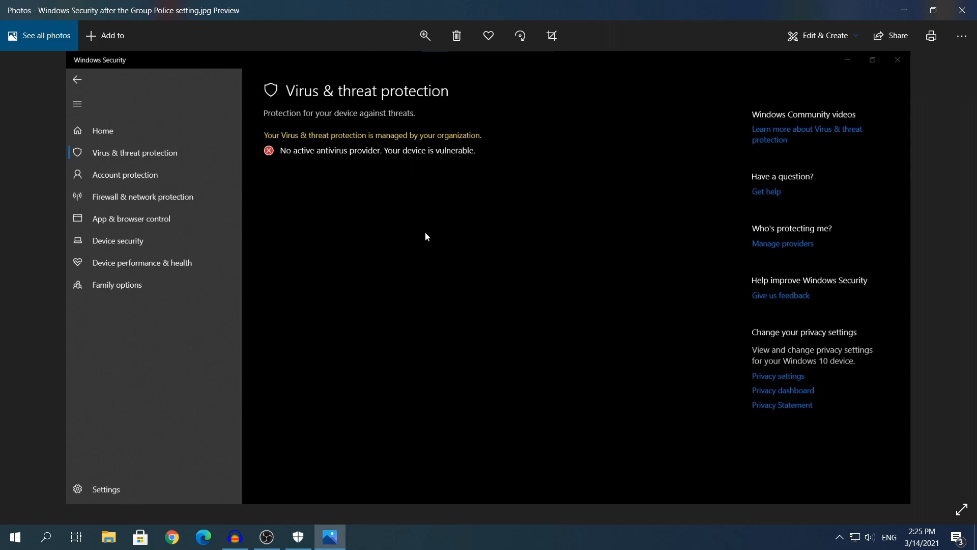
mouse_move(627, 153)
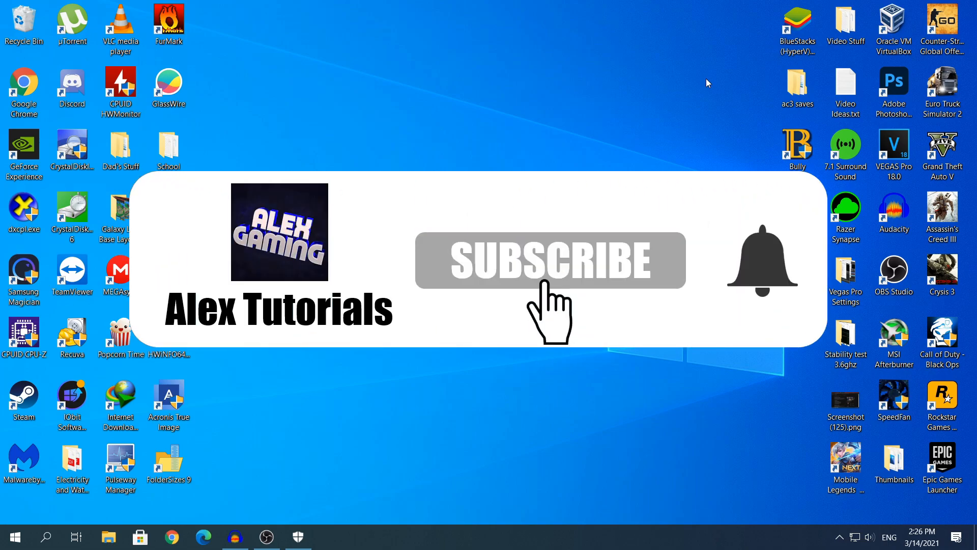
mouse_move(726, 305)
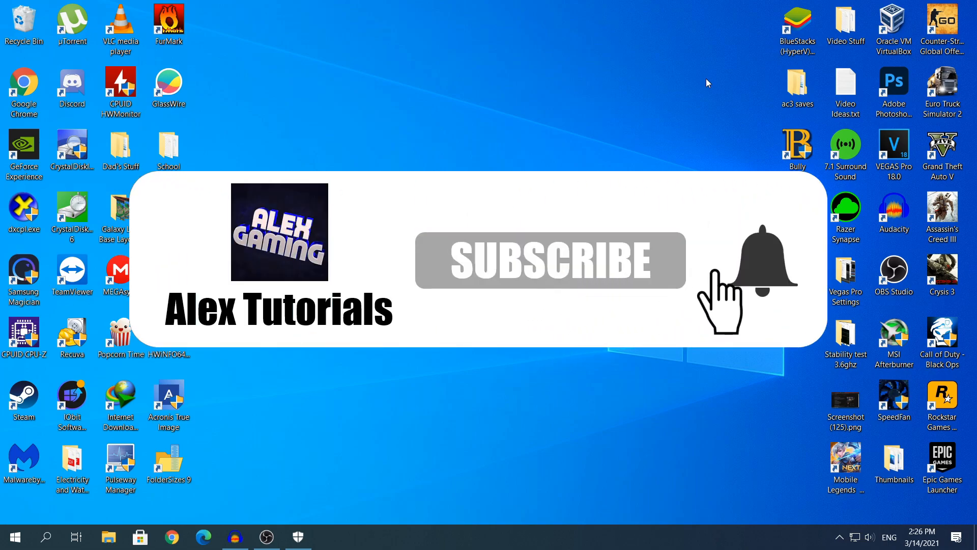